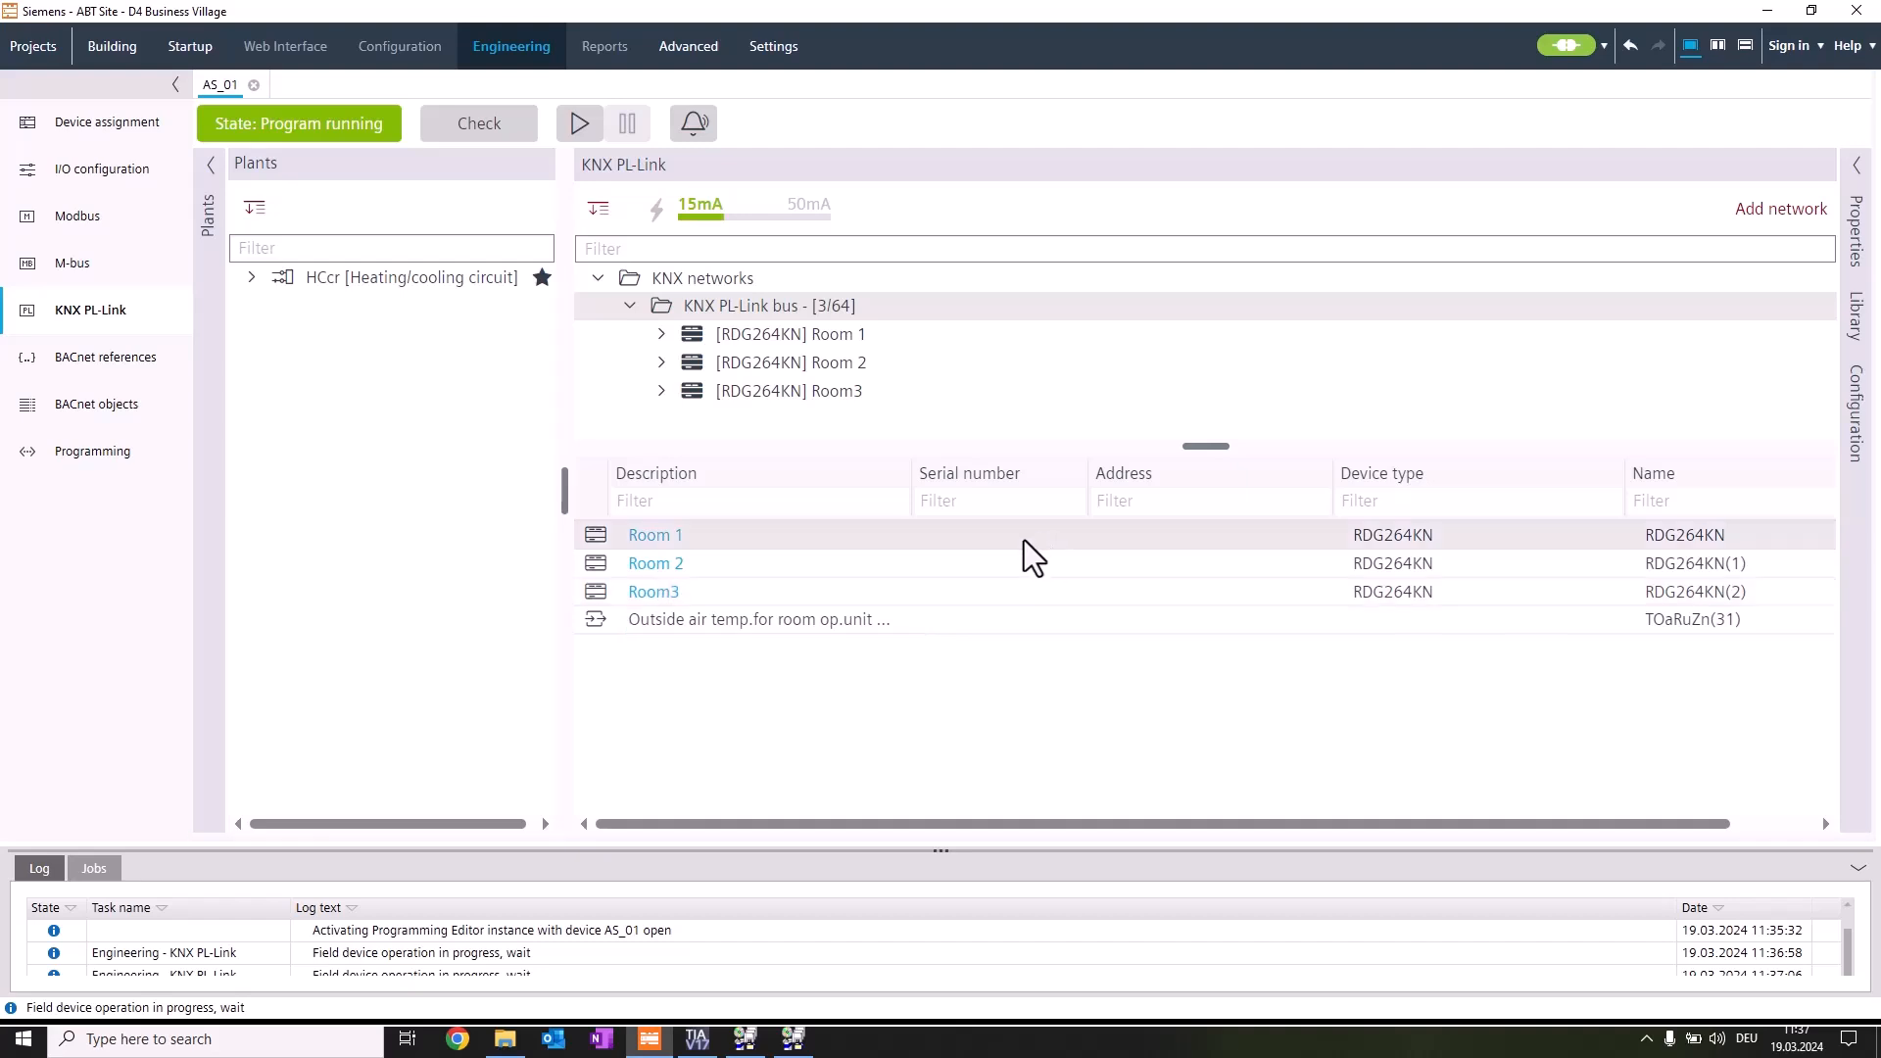
Enter serial numbers 00FD200B4F3C, 00FD200B4FCA, 00FD200C1D18 for Room 1, Room 2, Room3
click(995, 532)
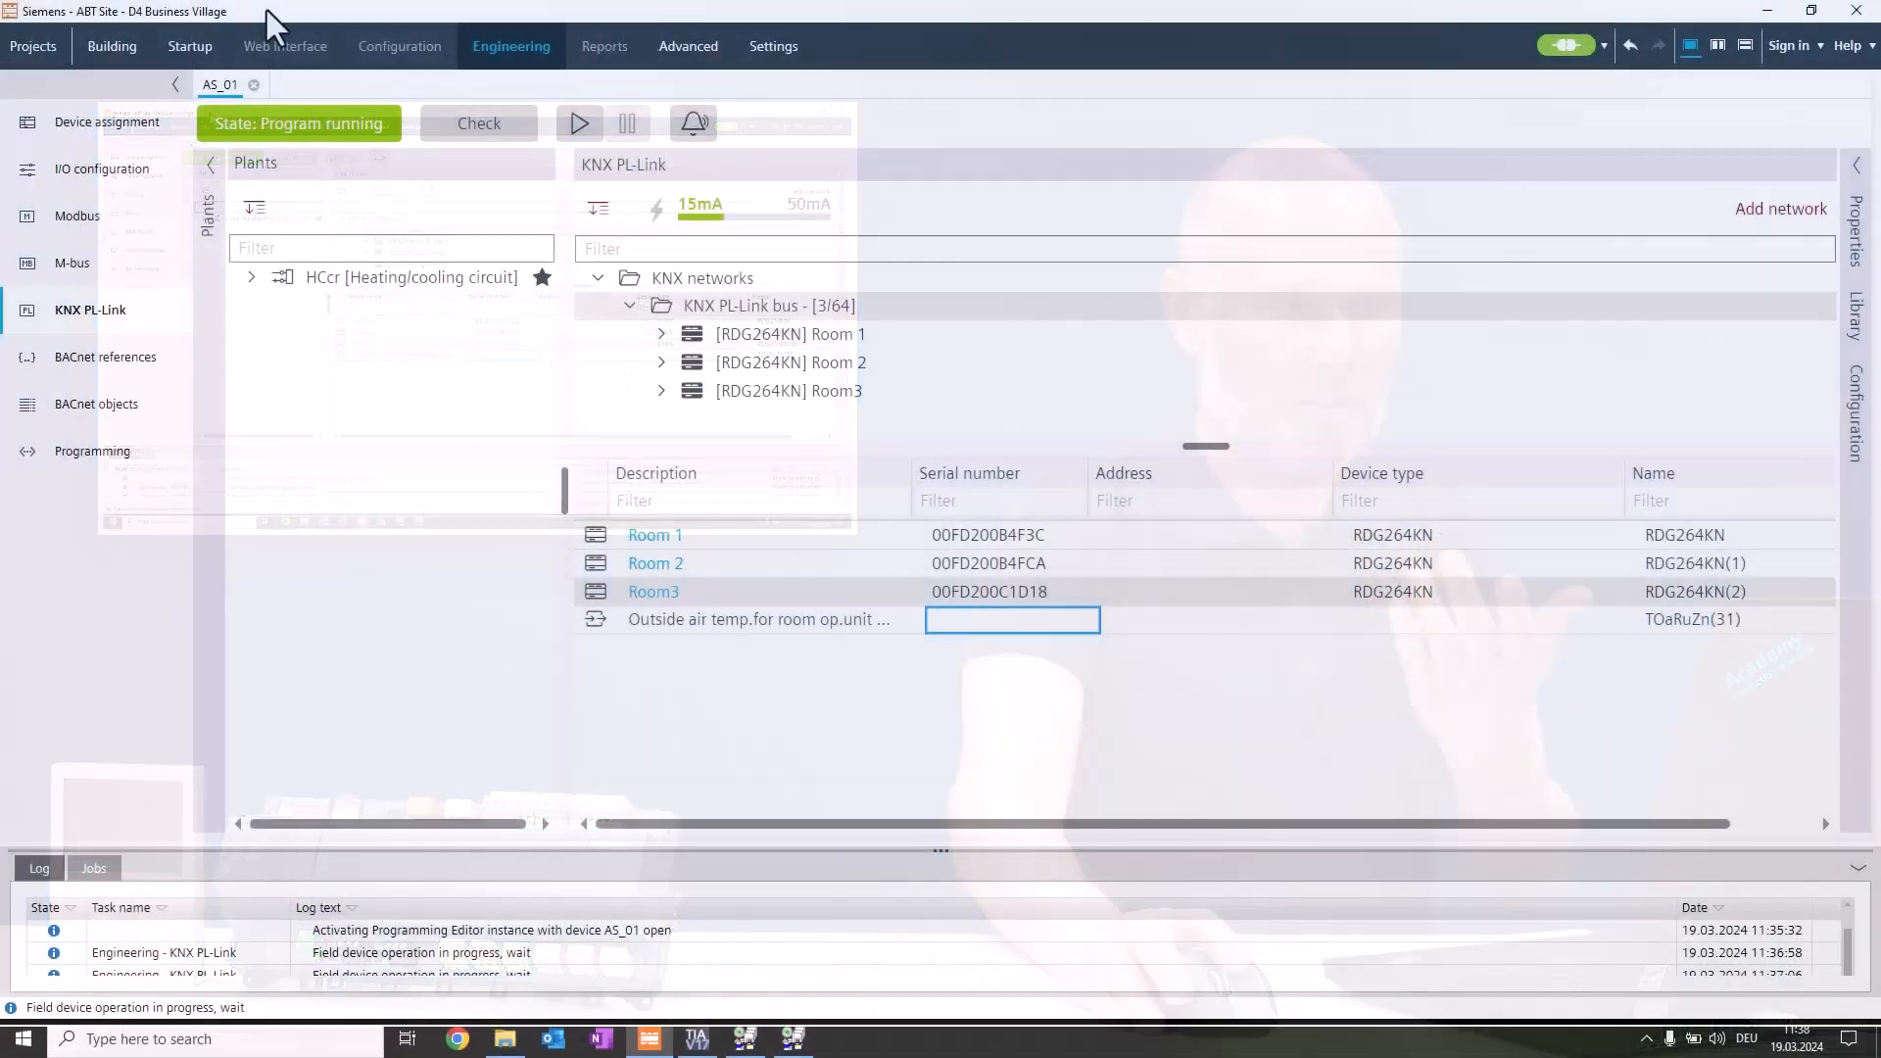
From the Startup view, launch Load > Full with upload on the AS_01 station
click(190, 45)
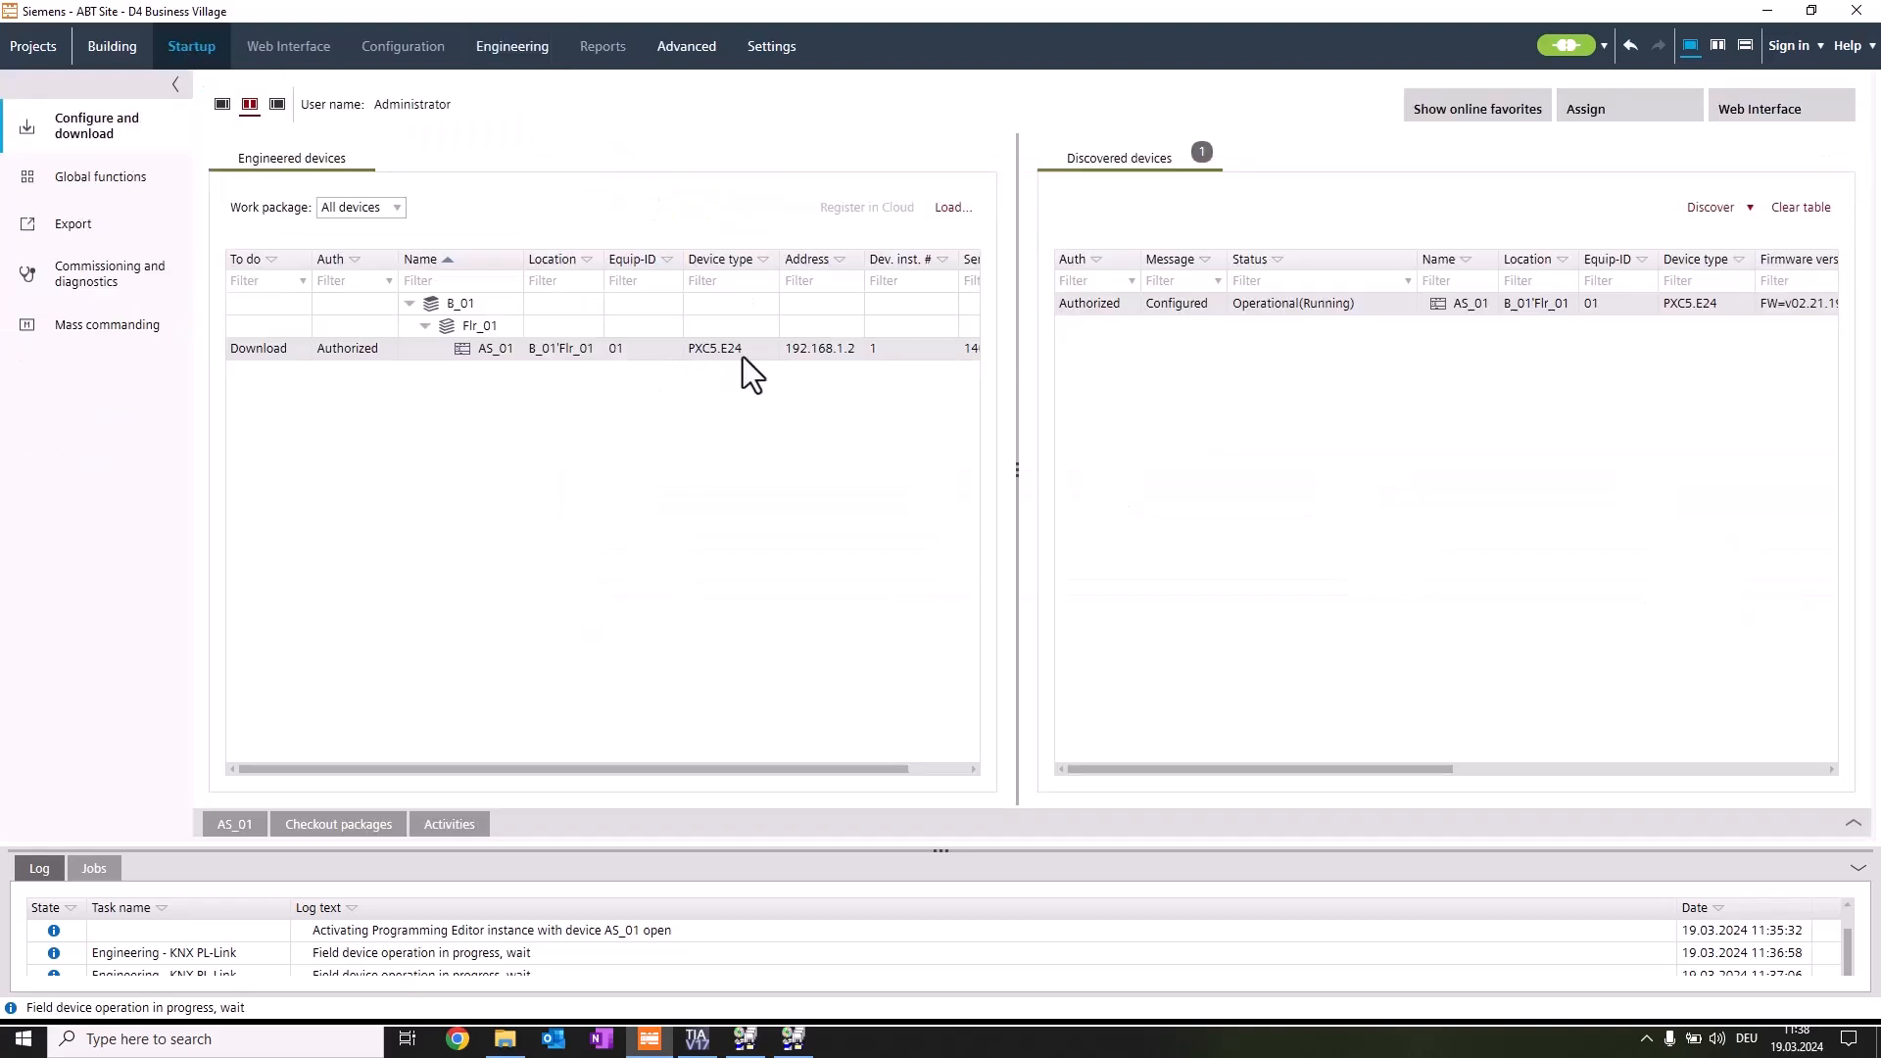
mouse_move(794, 372)
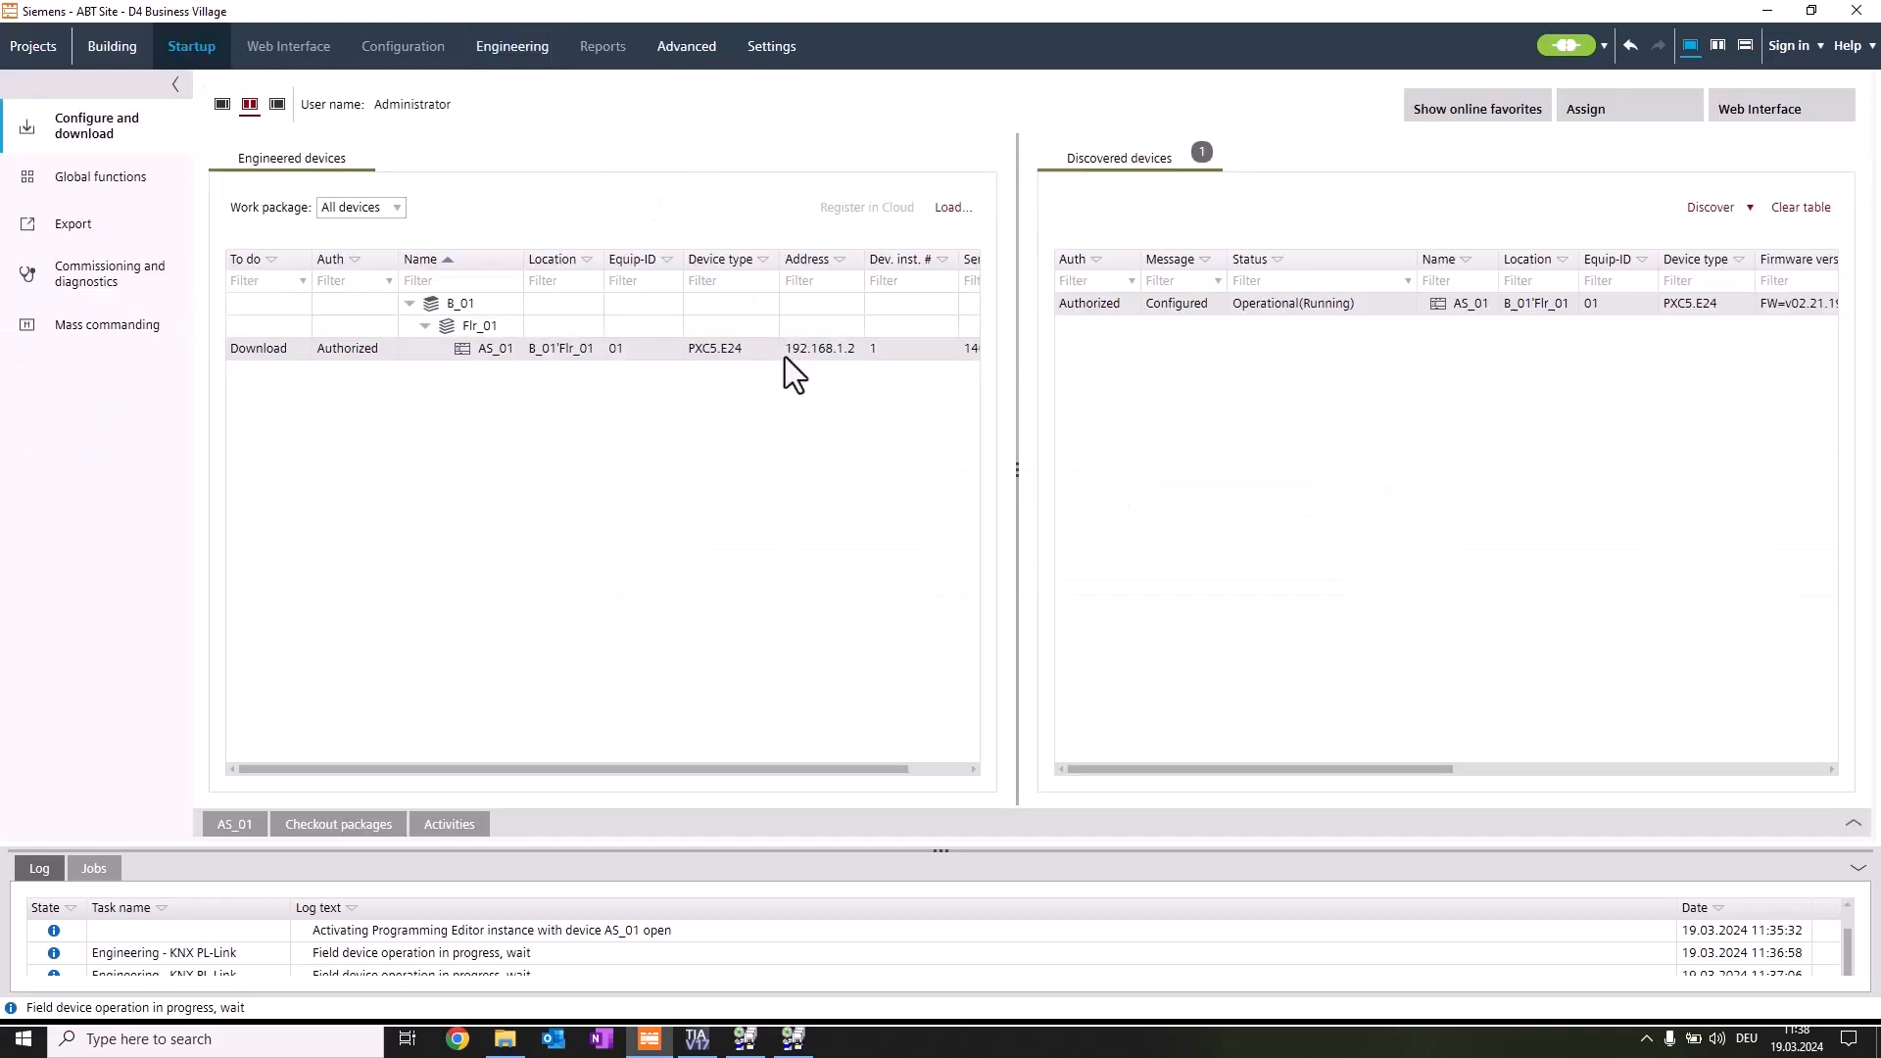
right_click(480, 349)
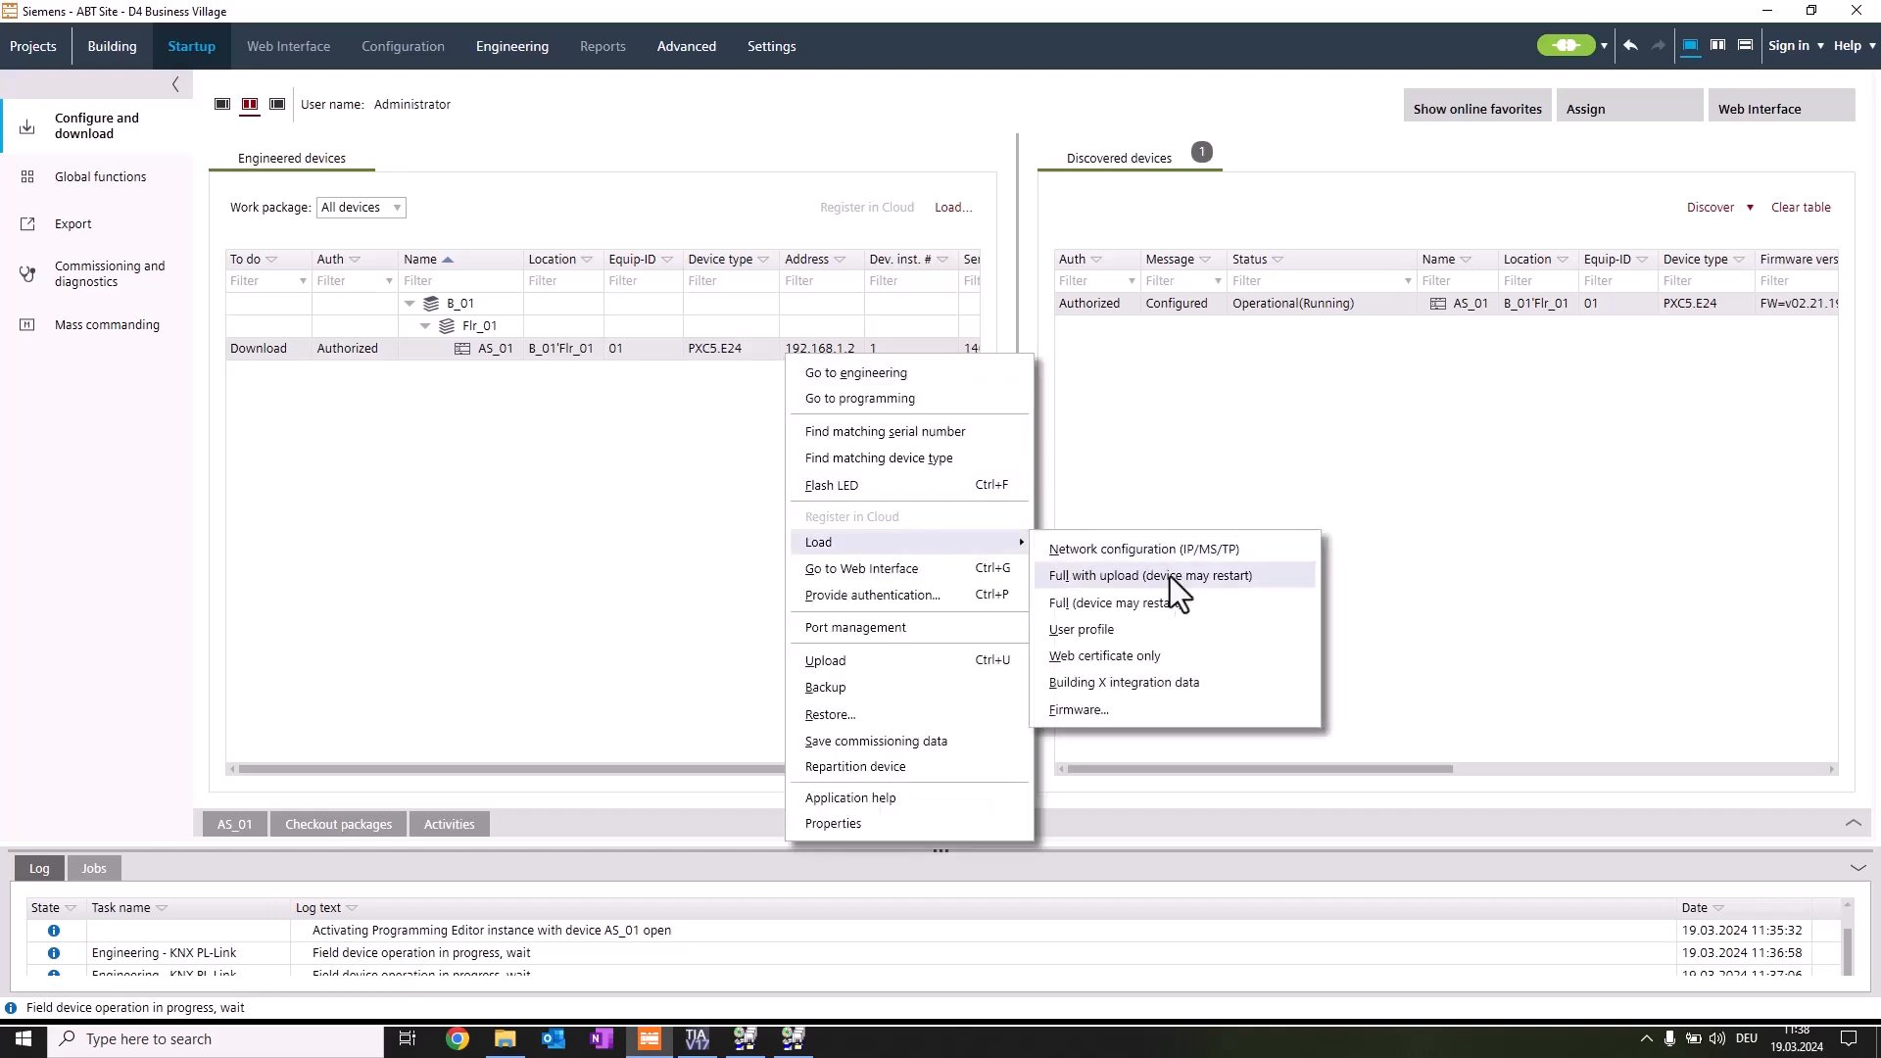
click(1150, 576)
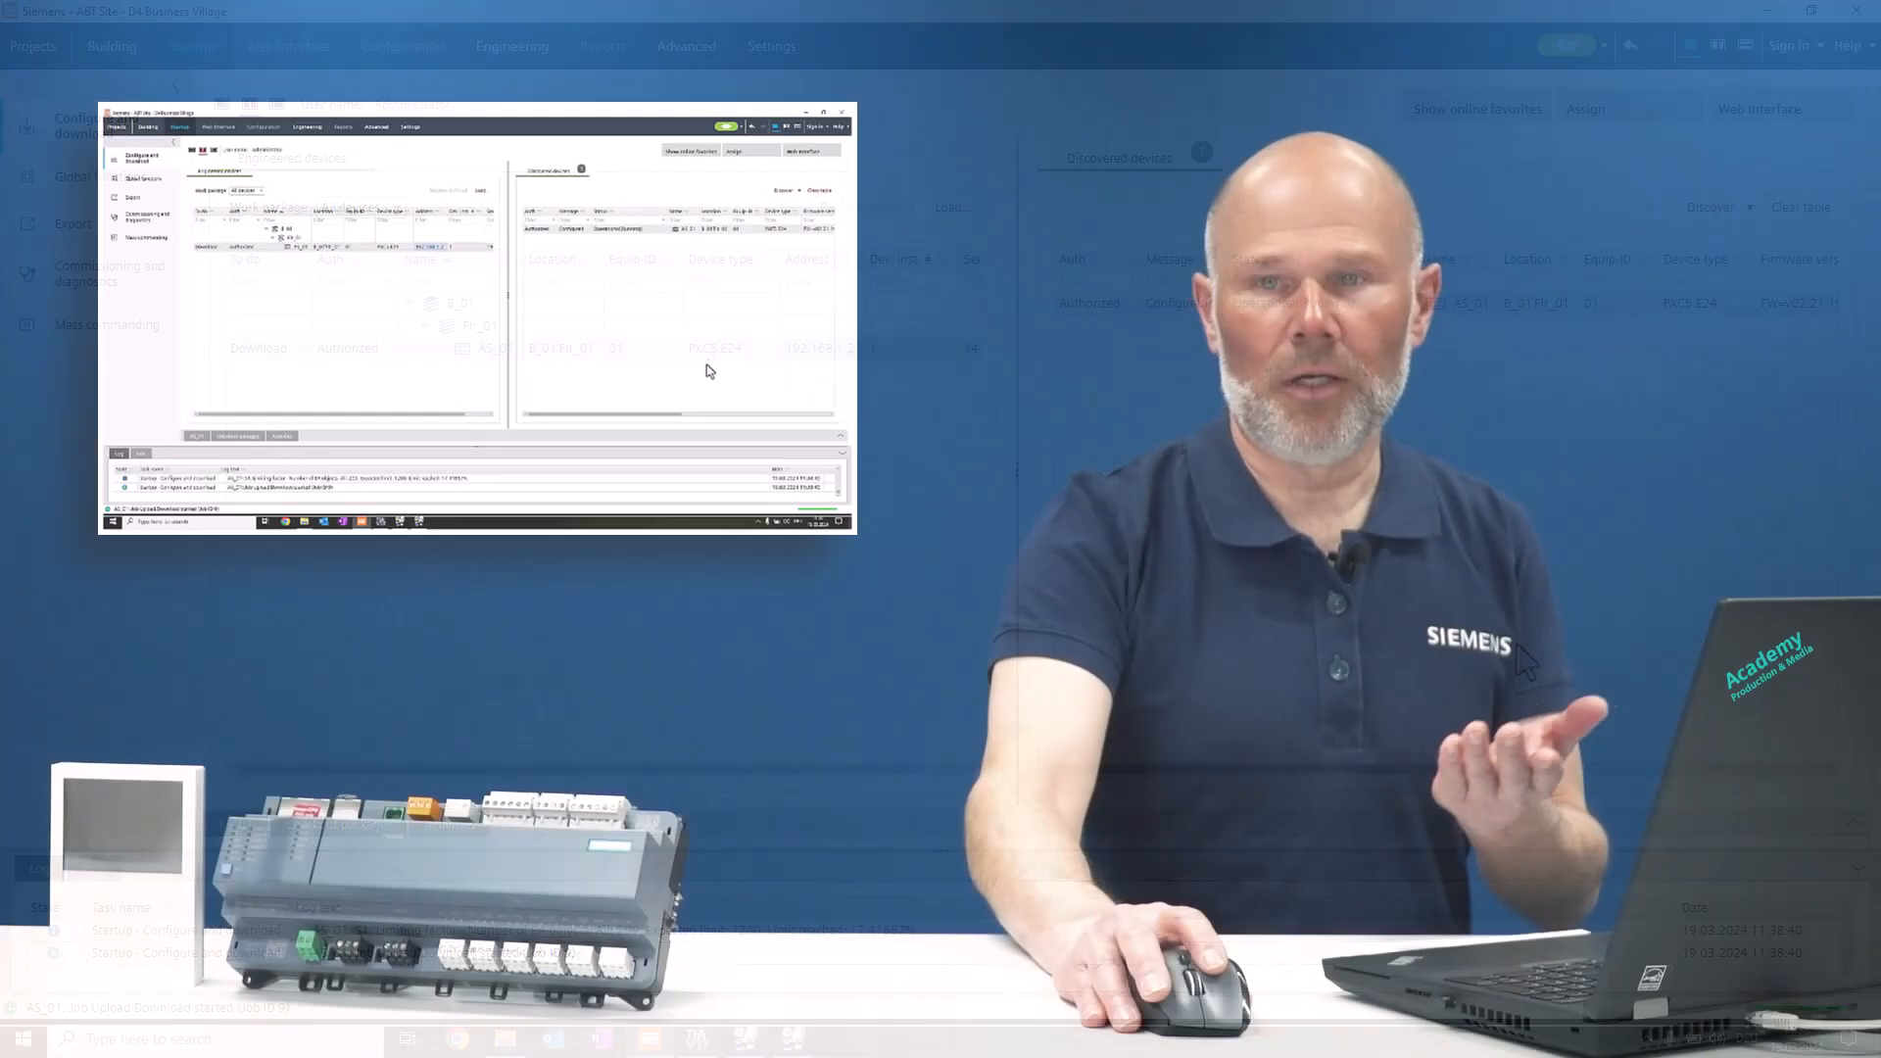